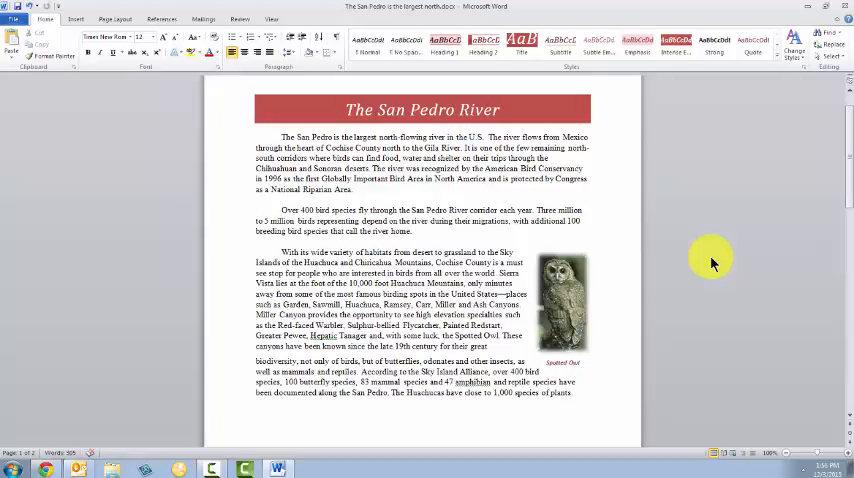
Select the entire San Pedro River article text with Ctrl+A
double_click(296, 148)
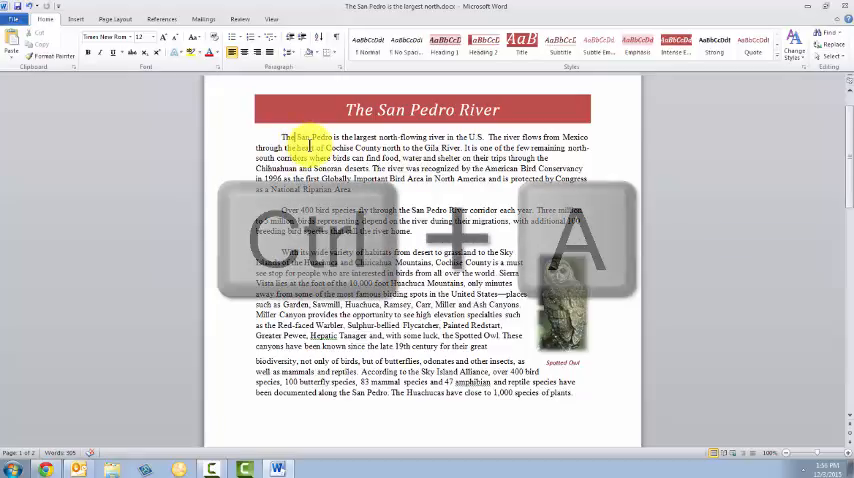
key("ctrl+a")
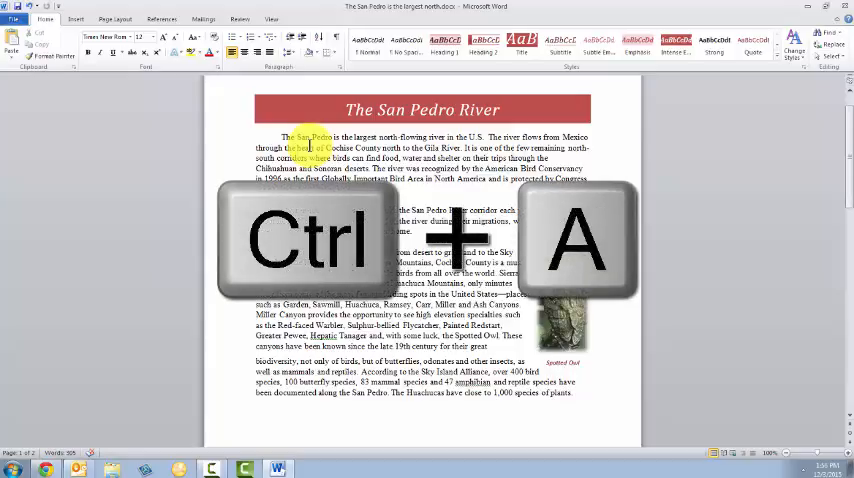
key("ctrl+a")
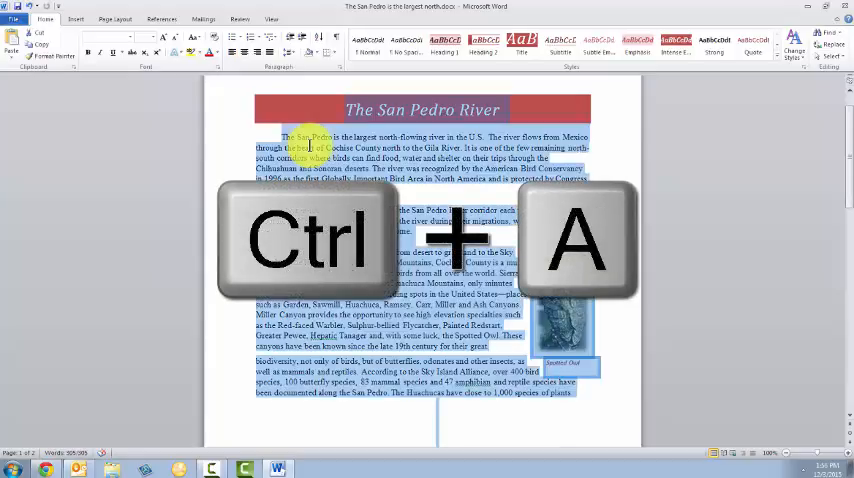
key("ctrl+a")
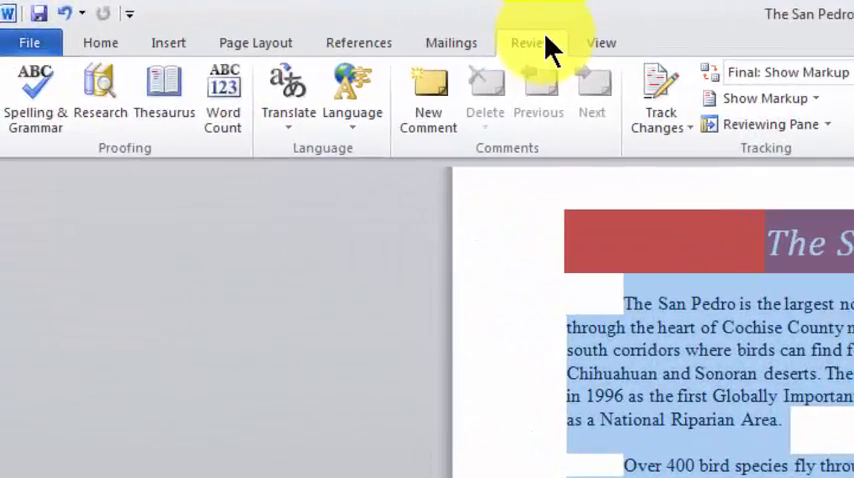
Switch to the Review ribbon to reach the translation features
left_click(288, 96)
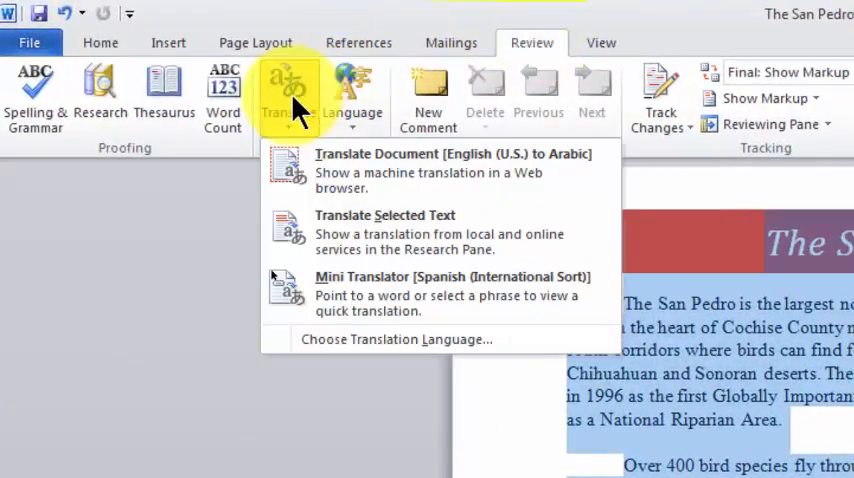
mouse_move(336, 224)
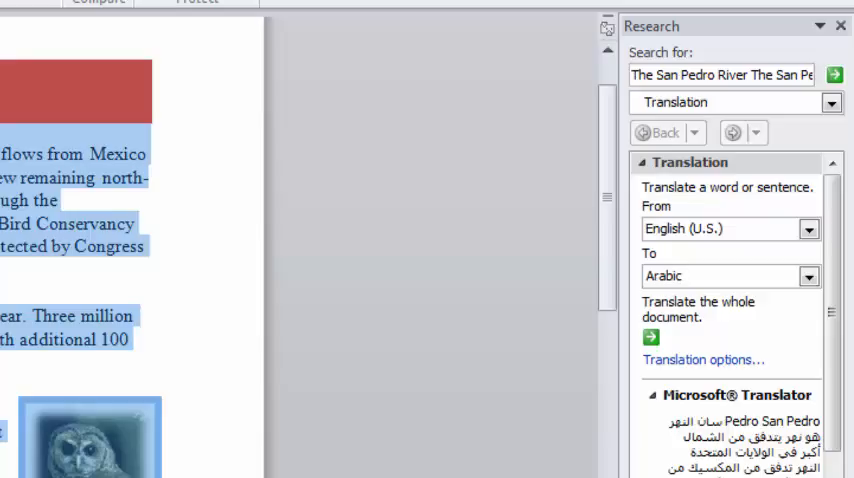
mouse_move(700, 264)
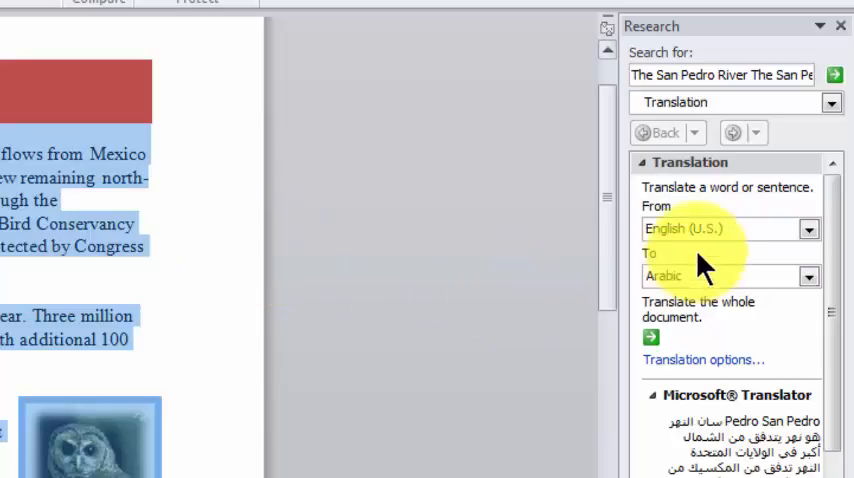
mouse_move(670, 264)
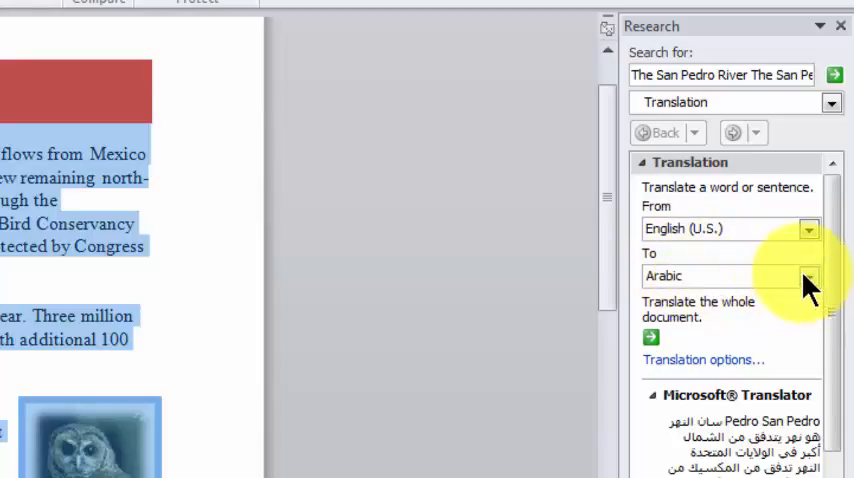
Choose Spanish (International Sort) as the target language in the Research pane
left_click(804, 276)
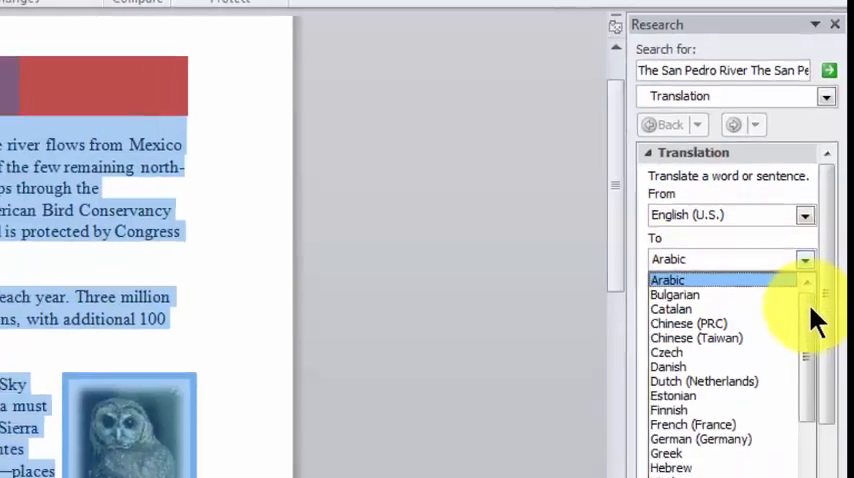
scroll("down", 3)
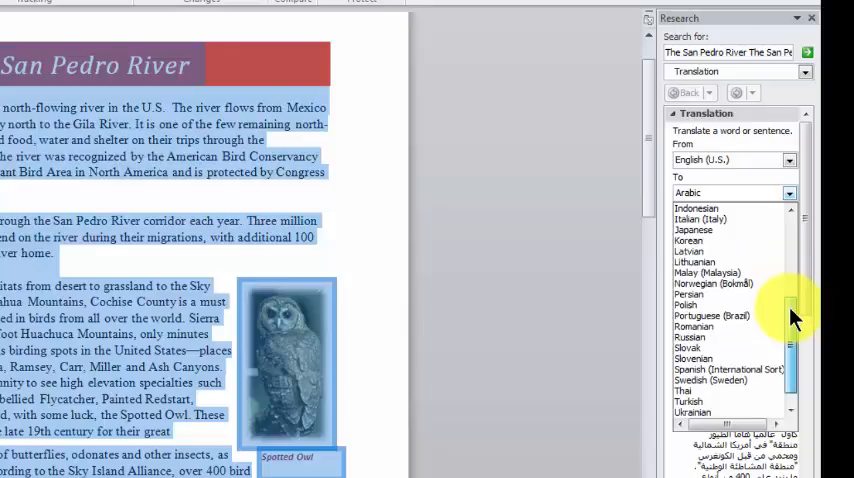
scroll("down", 3)
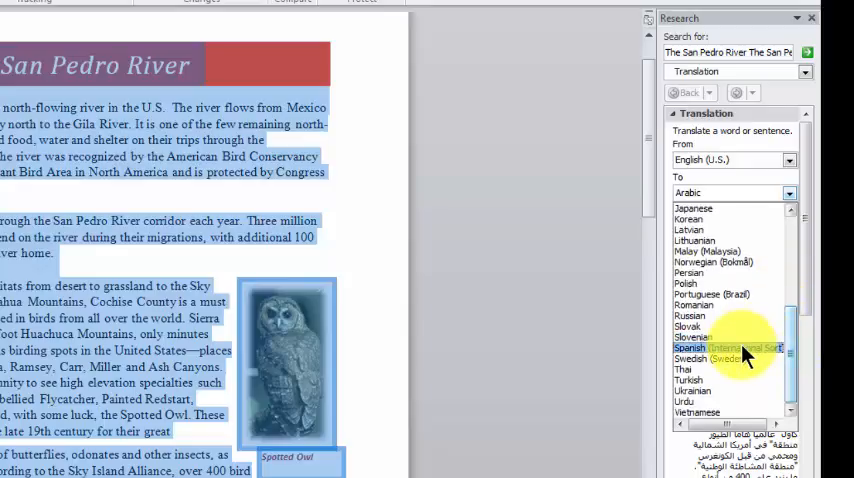
left_click(730, 348)
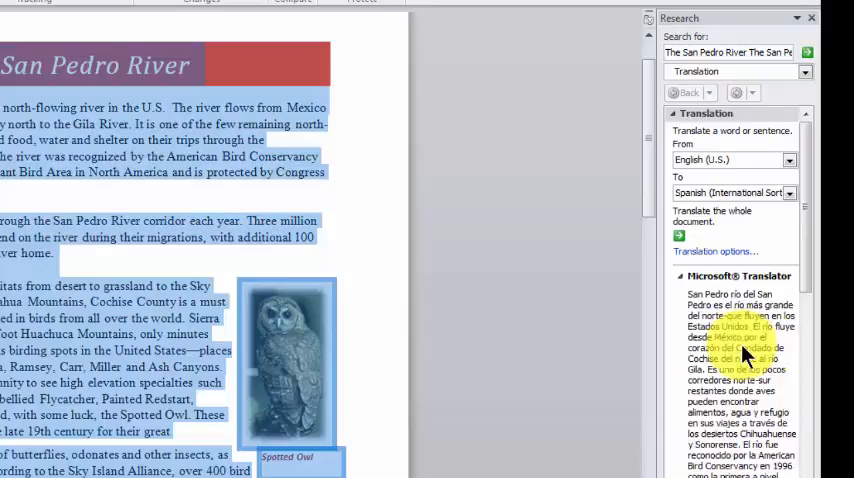
scroll("down", 3)
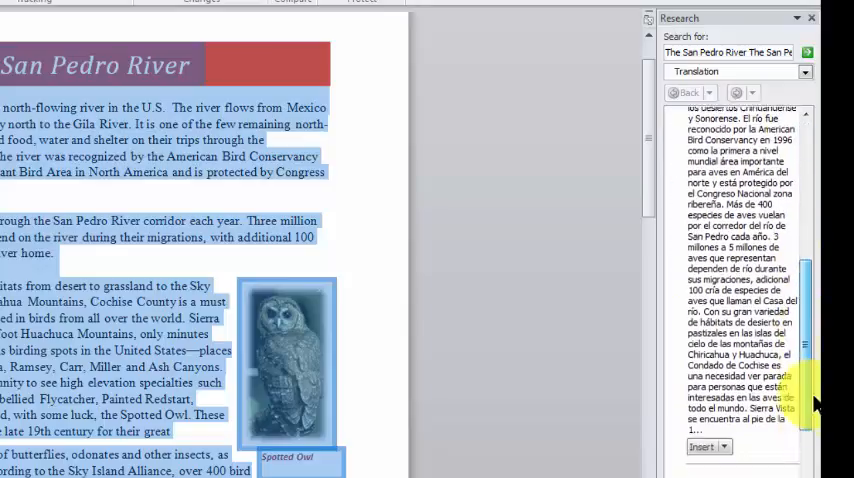
scroll("down", 3)
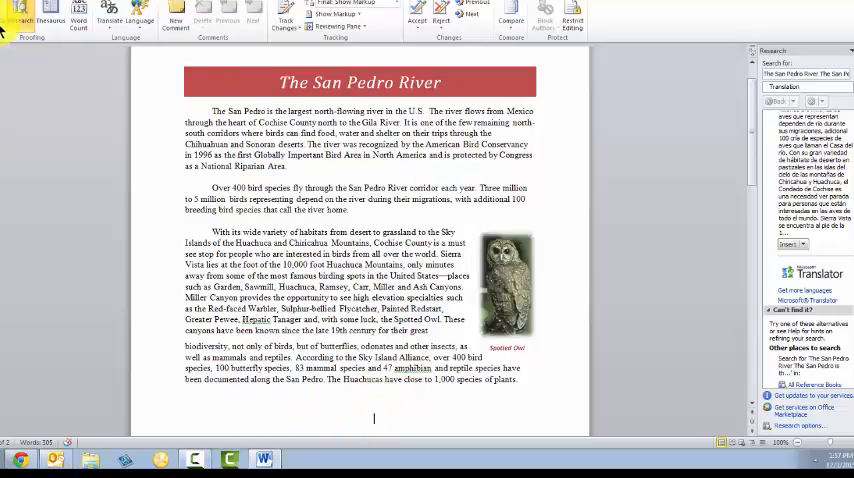
Place the insertion point after the article's last paragraph
left_click(212, 24)
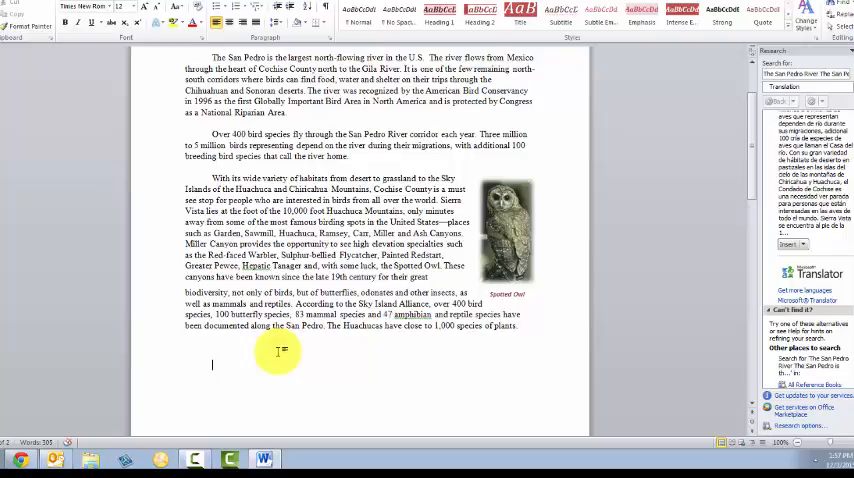
scroll("up", 3)
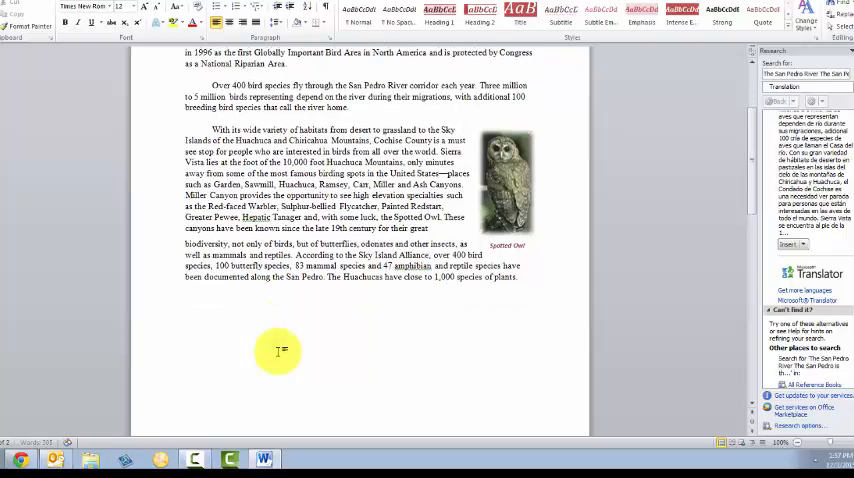
scroll("down", 3)
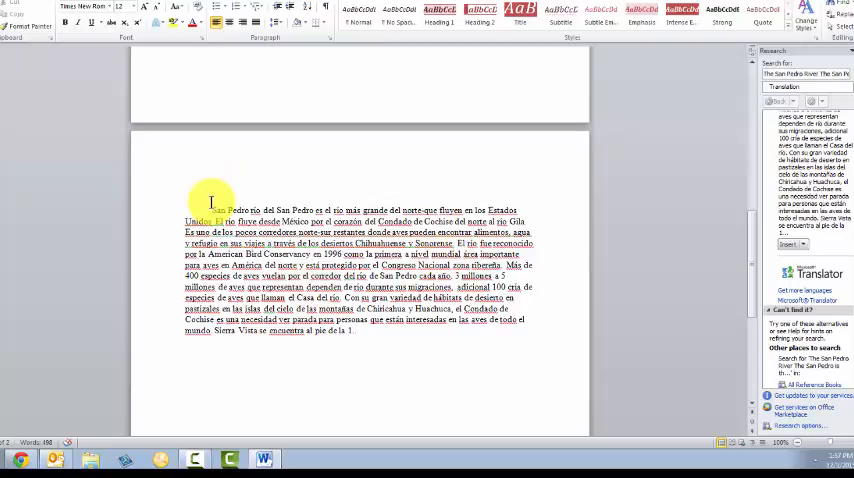
Review the inserted Spanish translation, then return to the top of the English article
scroll("down", 3)
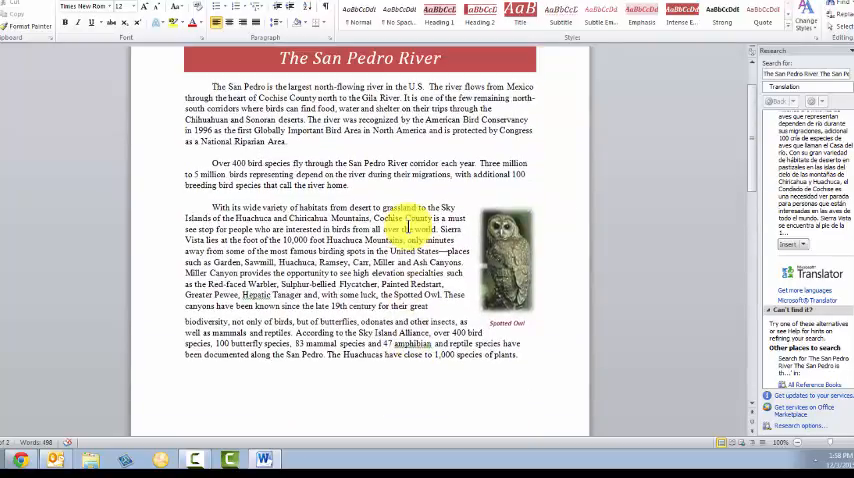
scroll("up", 3)
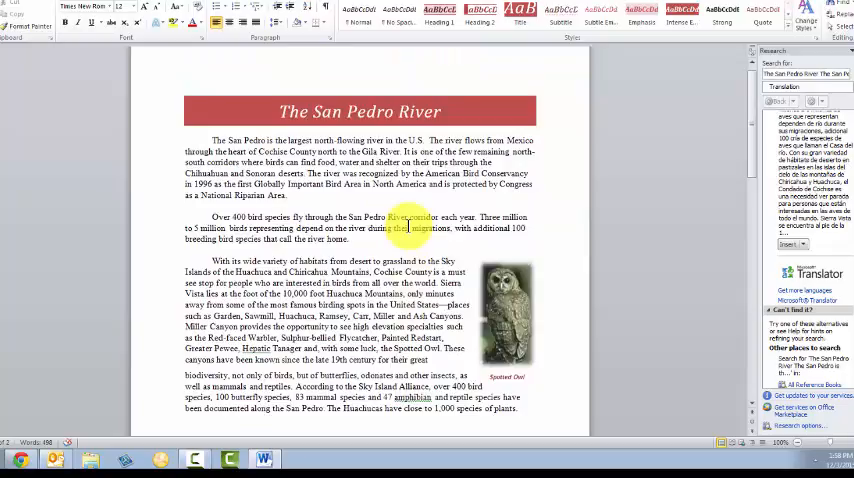